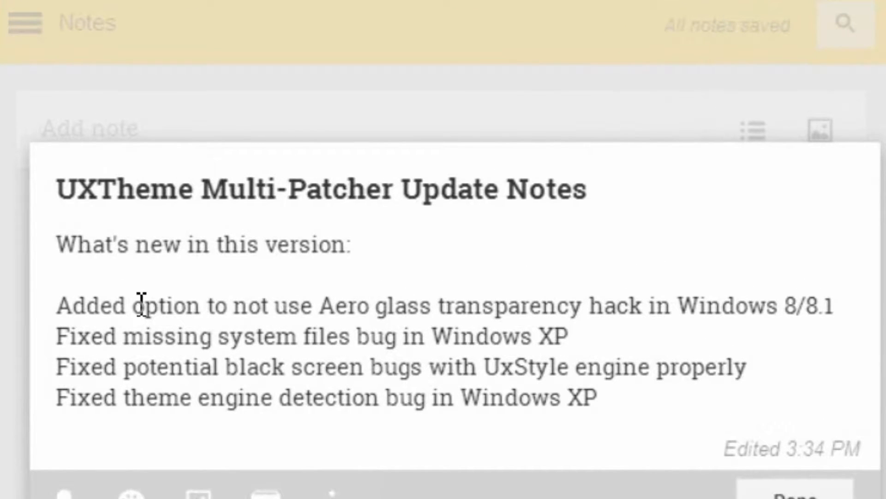
mouse_move(166, 326)
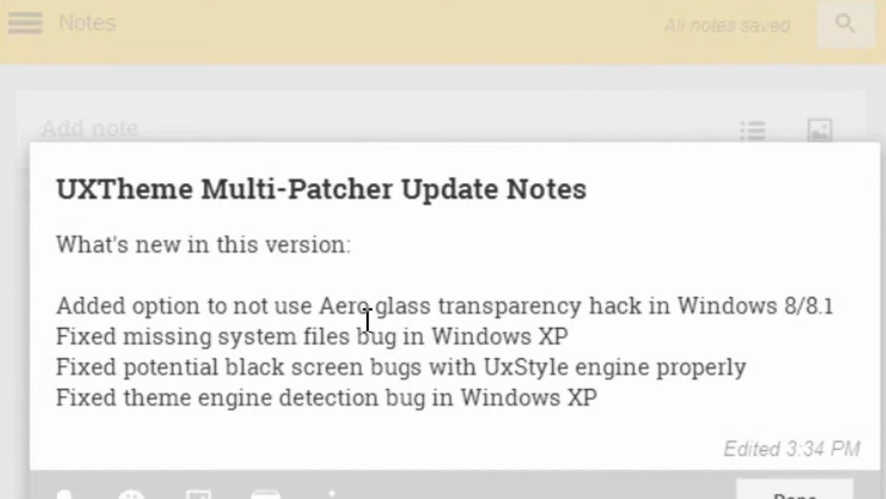
mouse_move(734, 321)
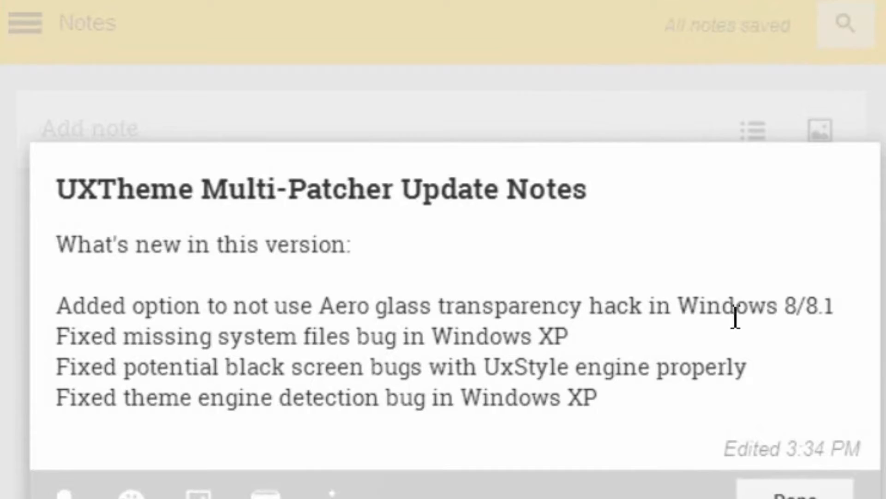
mouse_move(118, 367)
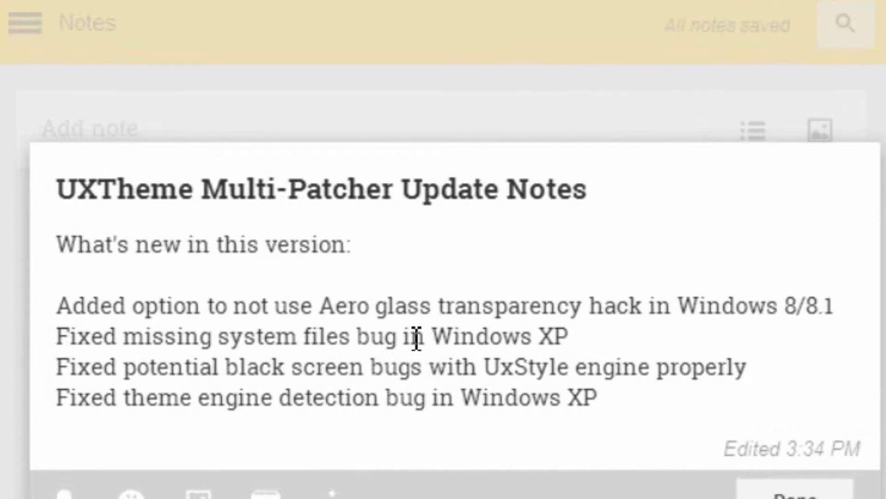
mouse_move(188, 369)
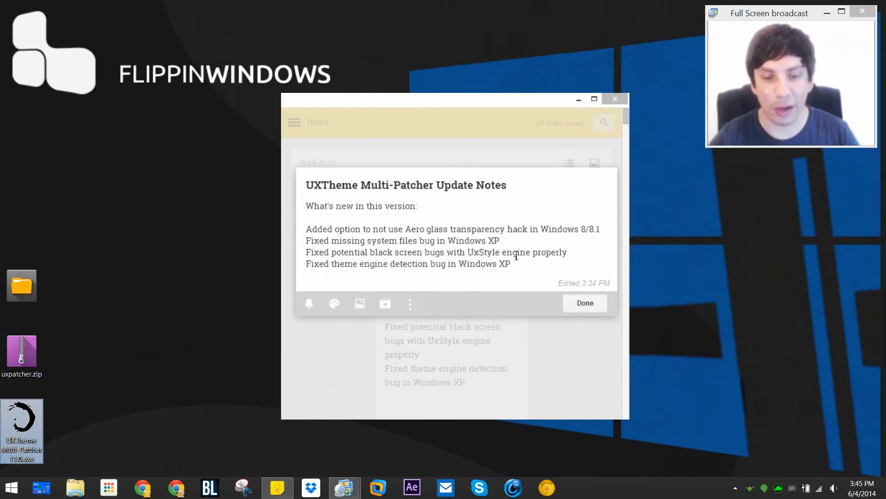
Dismiss the notes window and uninstall UxStyle from Control Panel's Programs and Features list.
left_click(585, 303)
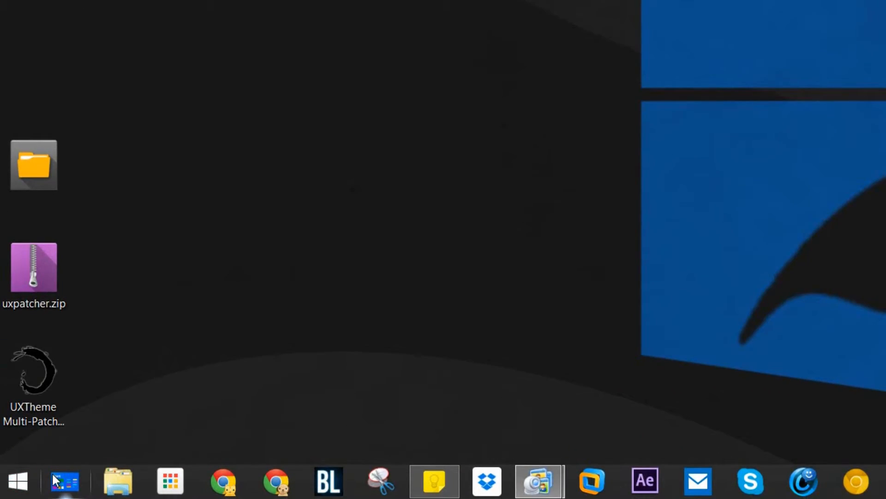
left_click(17, 481)
type("contr")
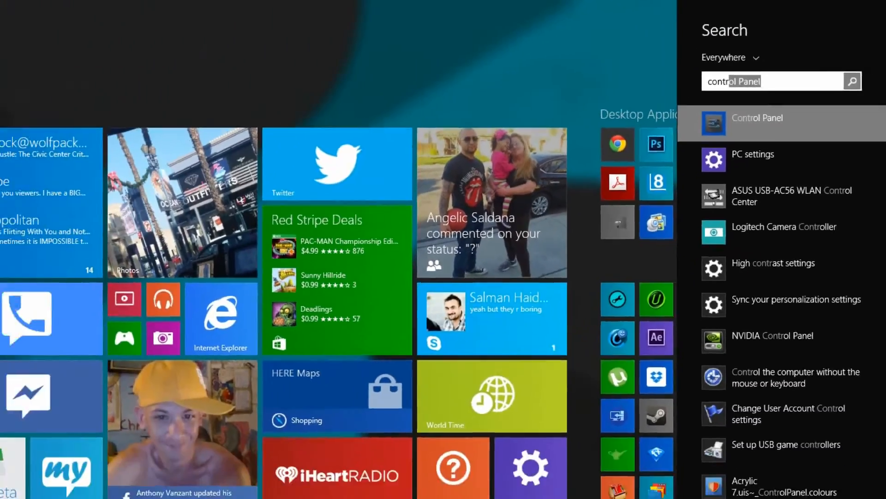
left_click(757, 122)
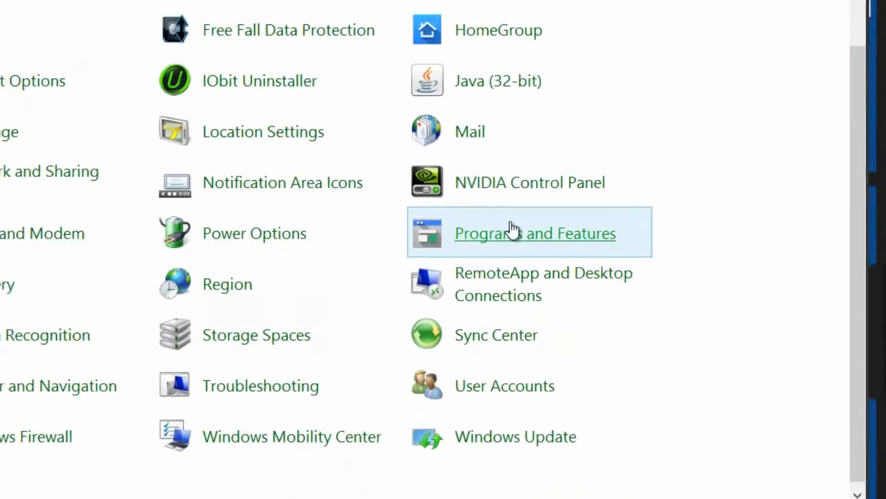
left_click(535, 233)
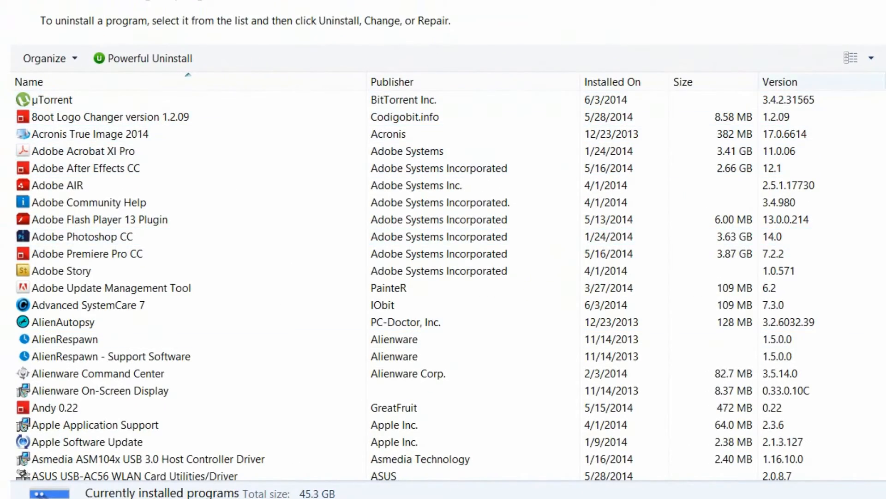
scroll("down", 3)
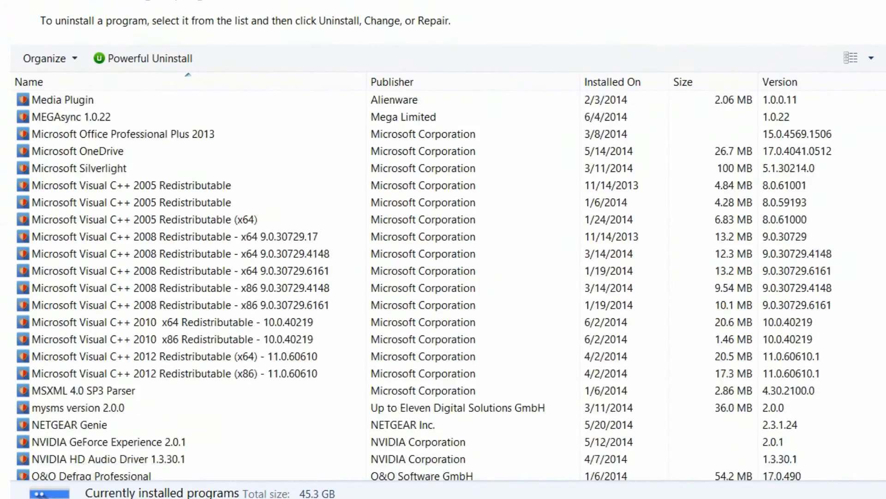
scroll("down", 3)
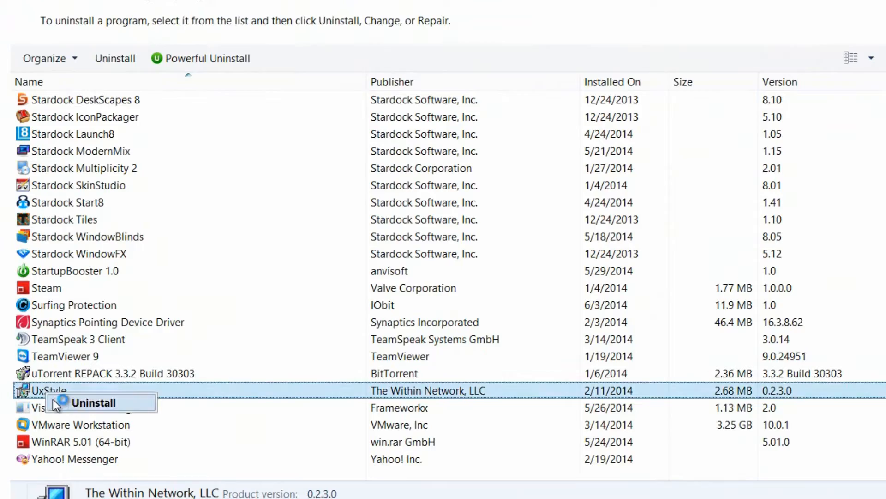
left_click(95, 403)
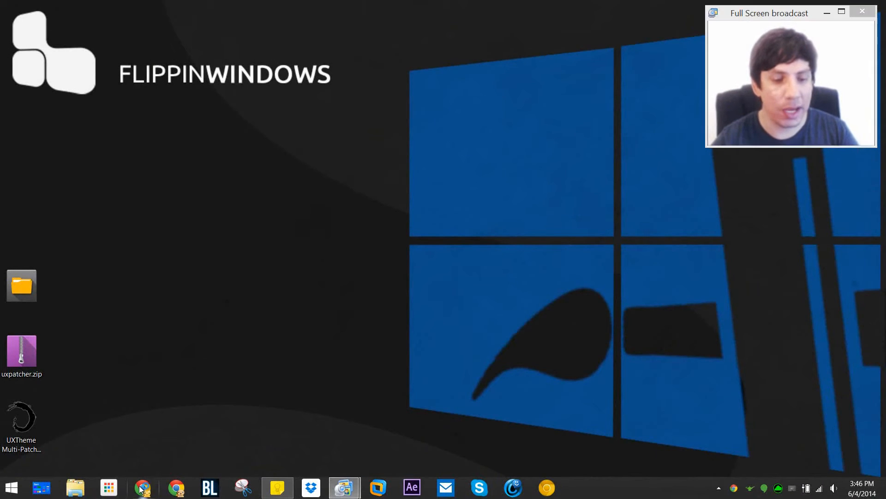
Switch Chrome to the Windows X's Live post and scroll to the Multi-Patcher 11.0 Download link.
left_click(143, 487)
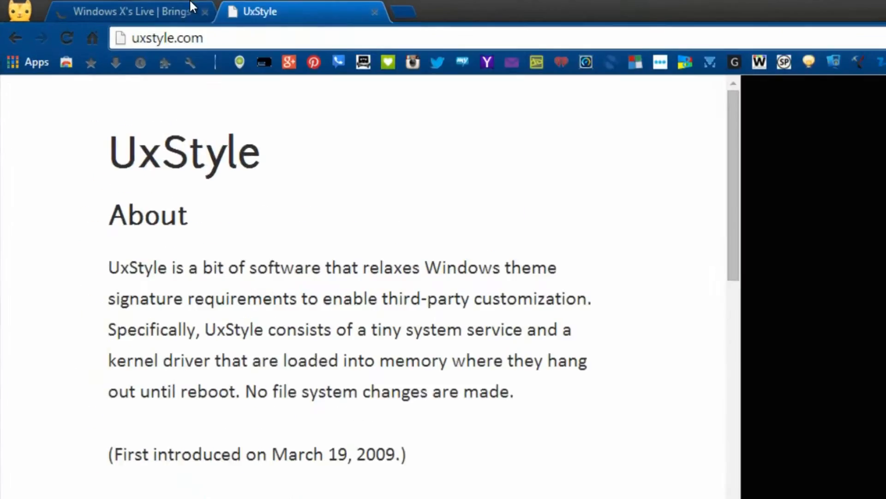
left_click(124, 11)
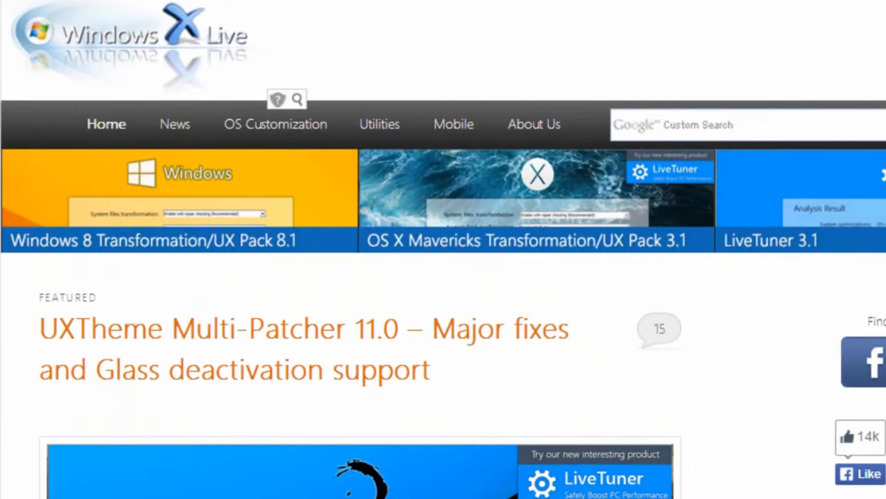
scroll("down", 3)
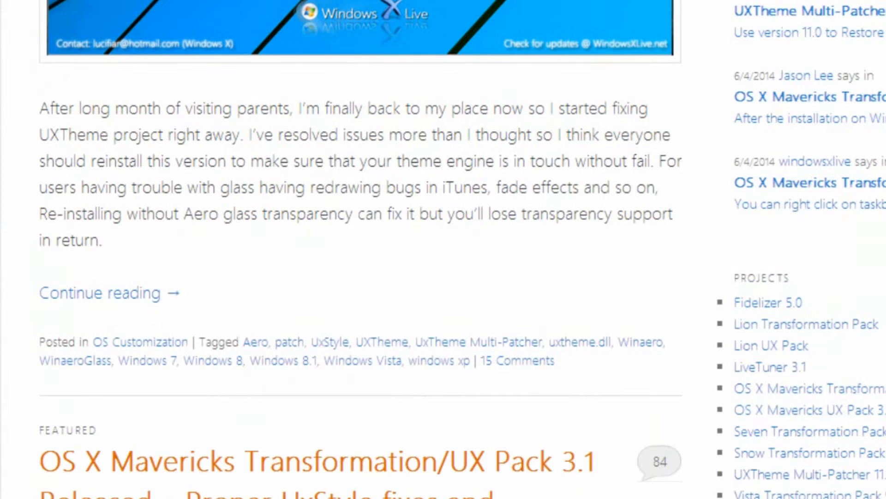
mouse_move(18, 300)
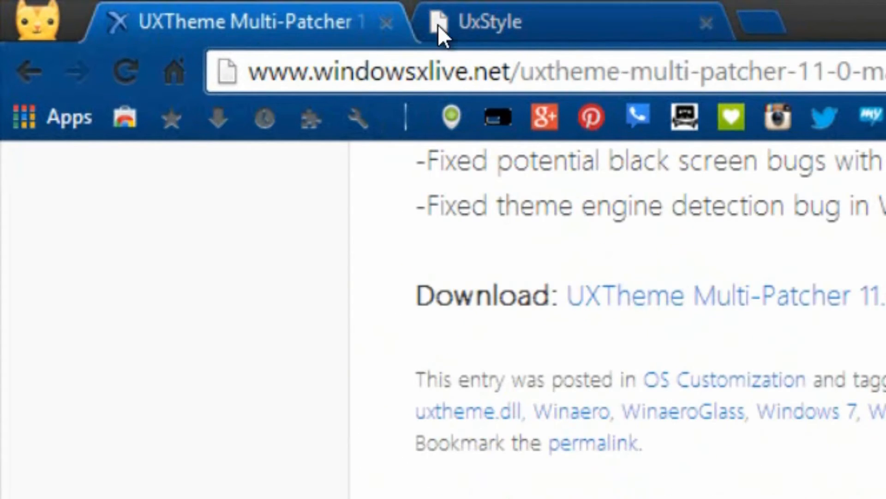
scroll("down", 3)
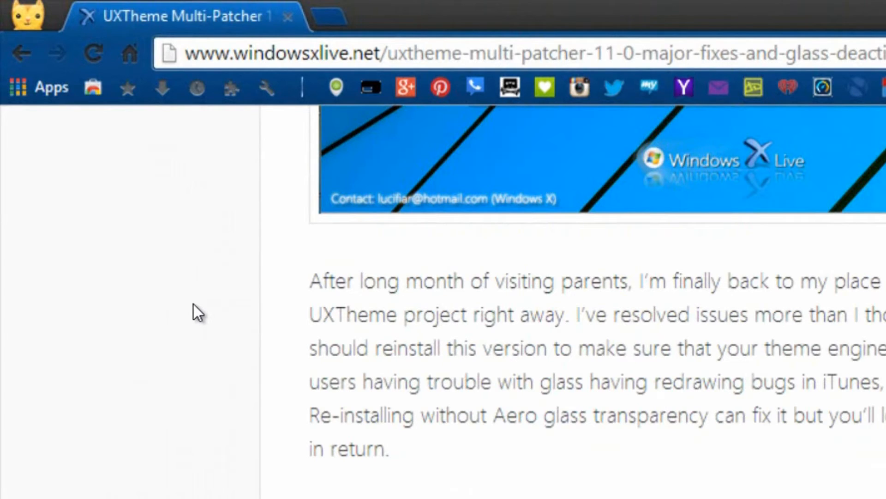
mouse_move(175, 263)
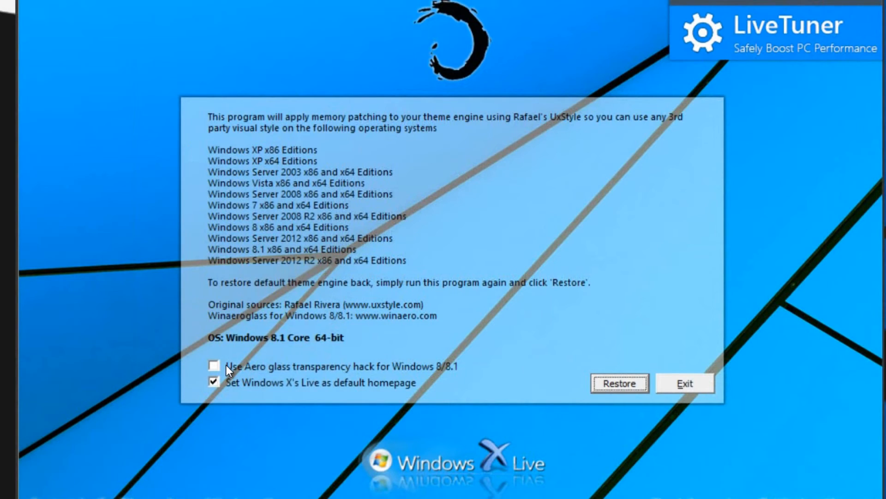
mouse_move(465, 377)
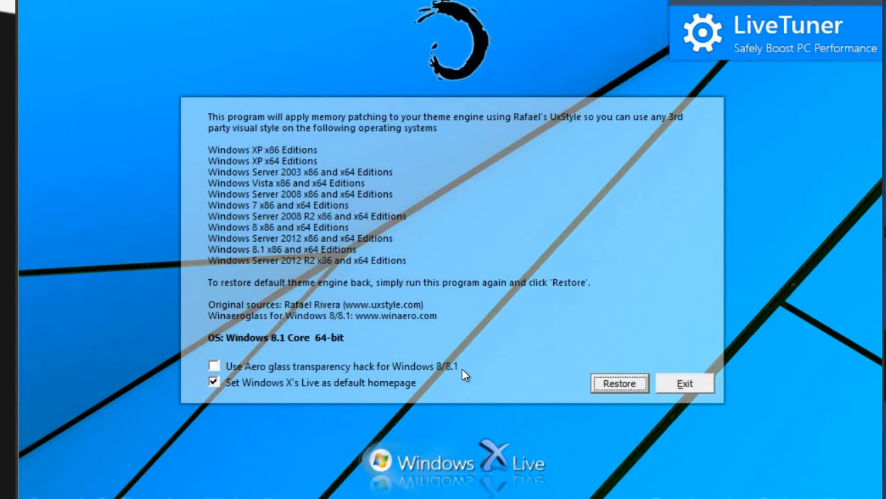
mouse_move(420, 400)
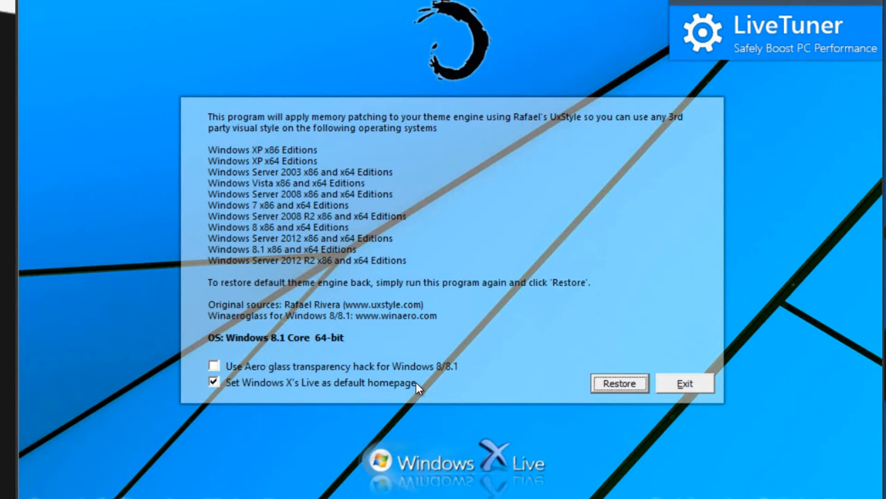
mouse_move(198, 413)
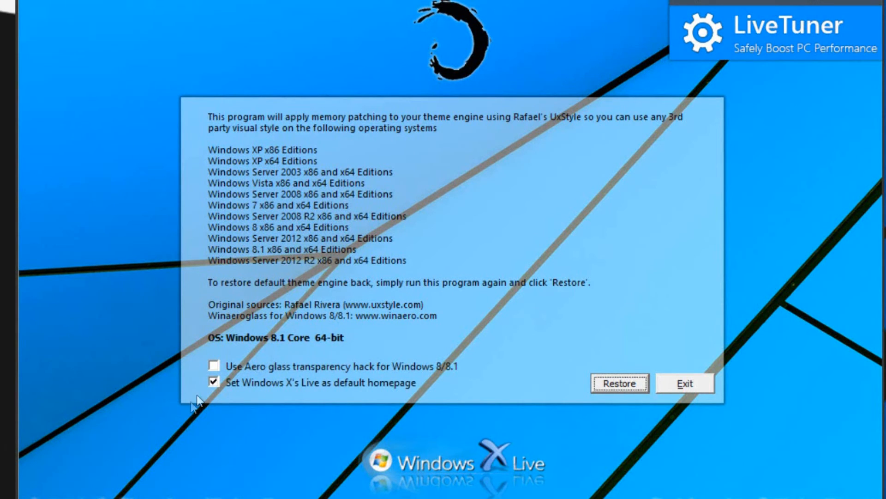
mouse_move(369, 408)
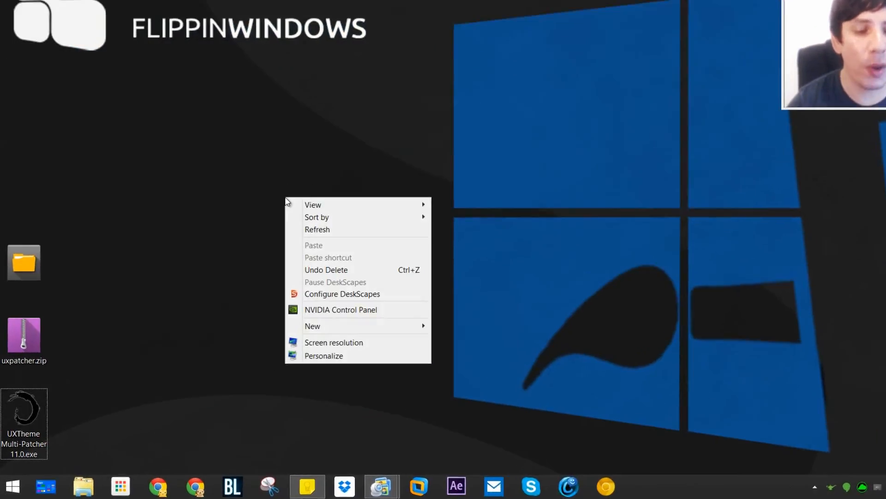
Apply the Nox vs Windows theme from the Personalization page.
left_click(323, 355)
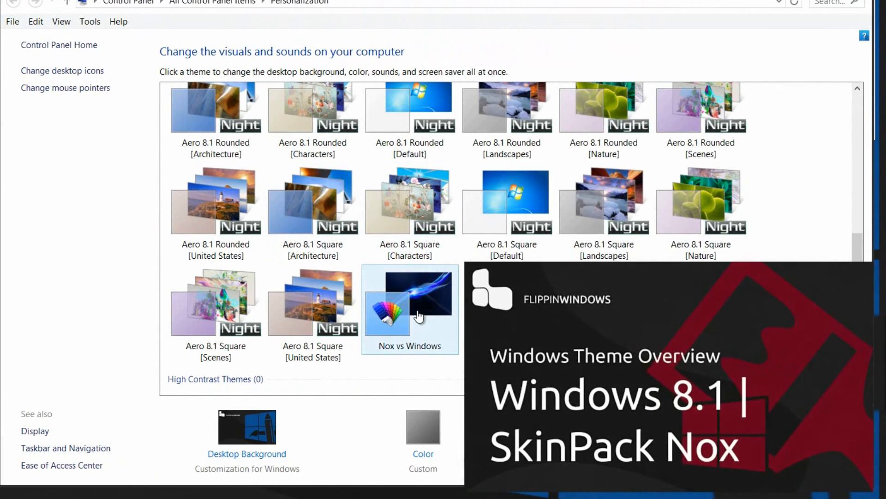
left_click(410, 306)
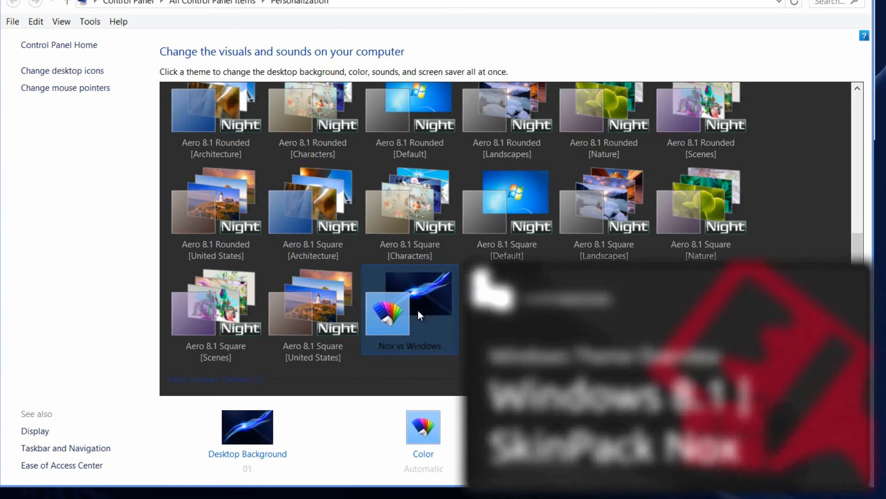